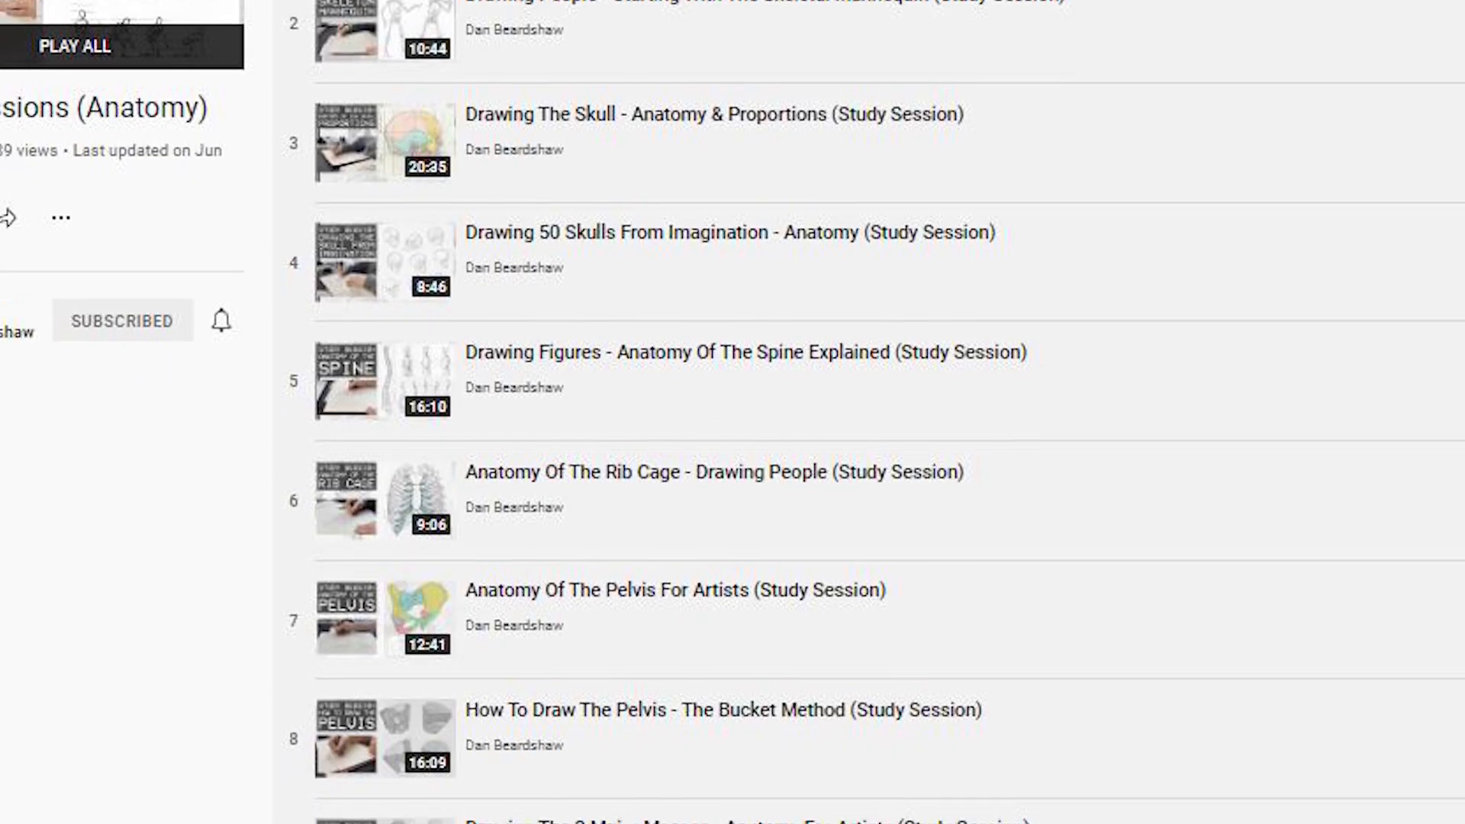
scroll("down", 3)
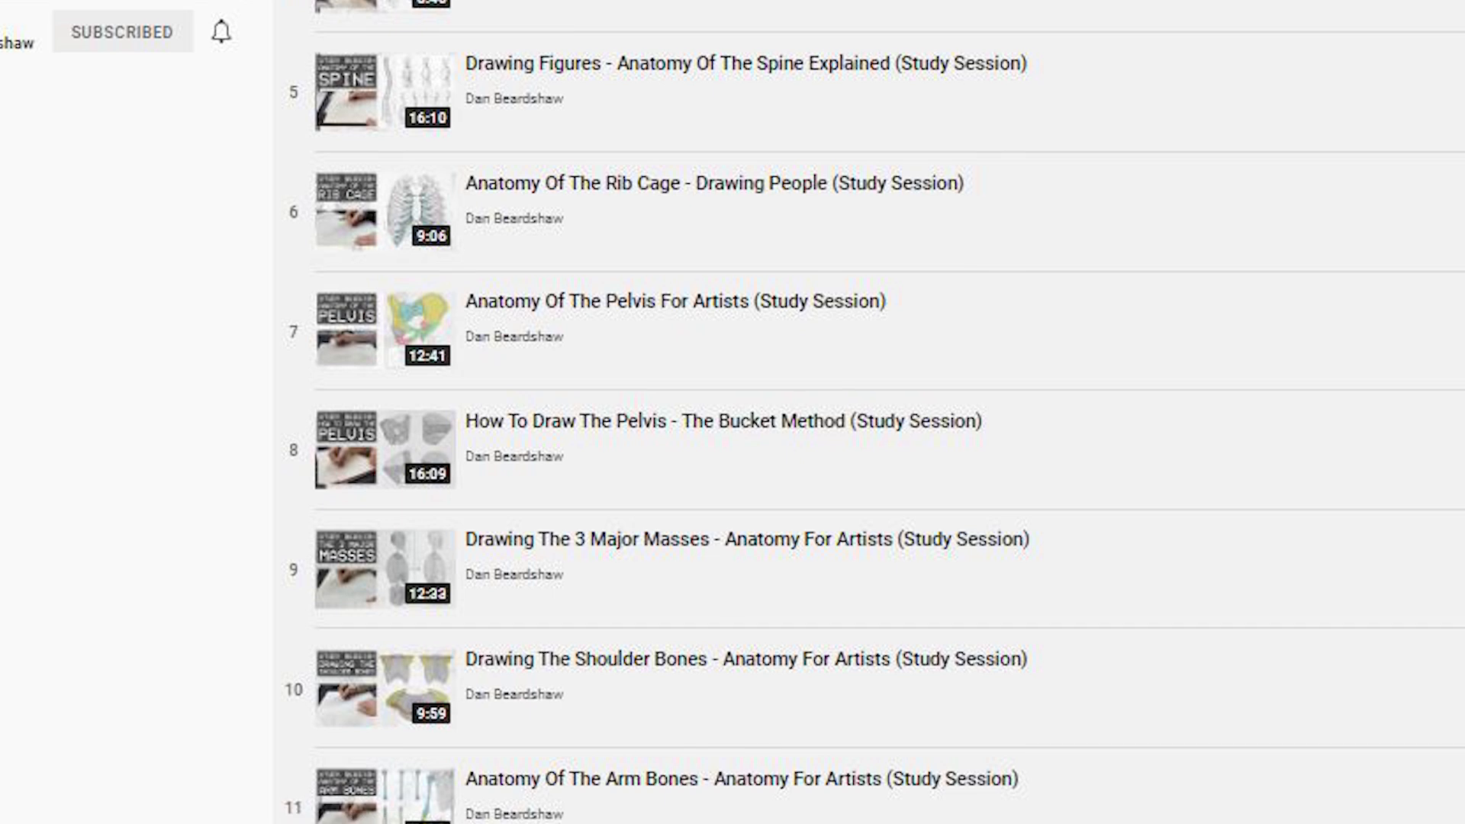
scroll("down", 3)
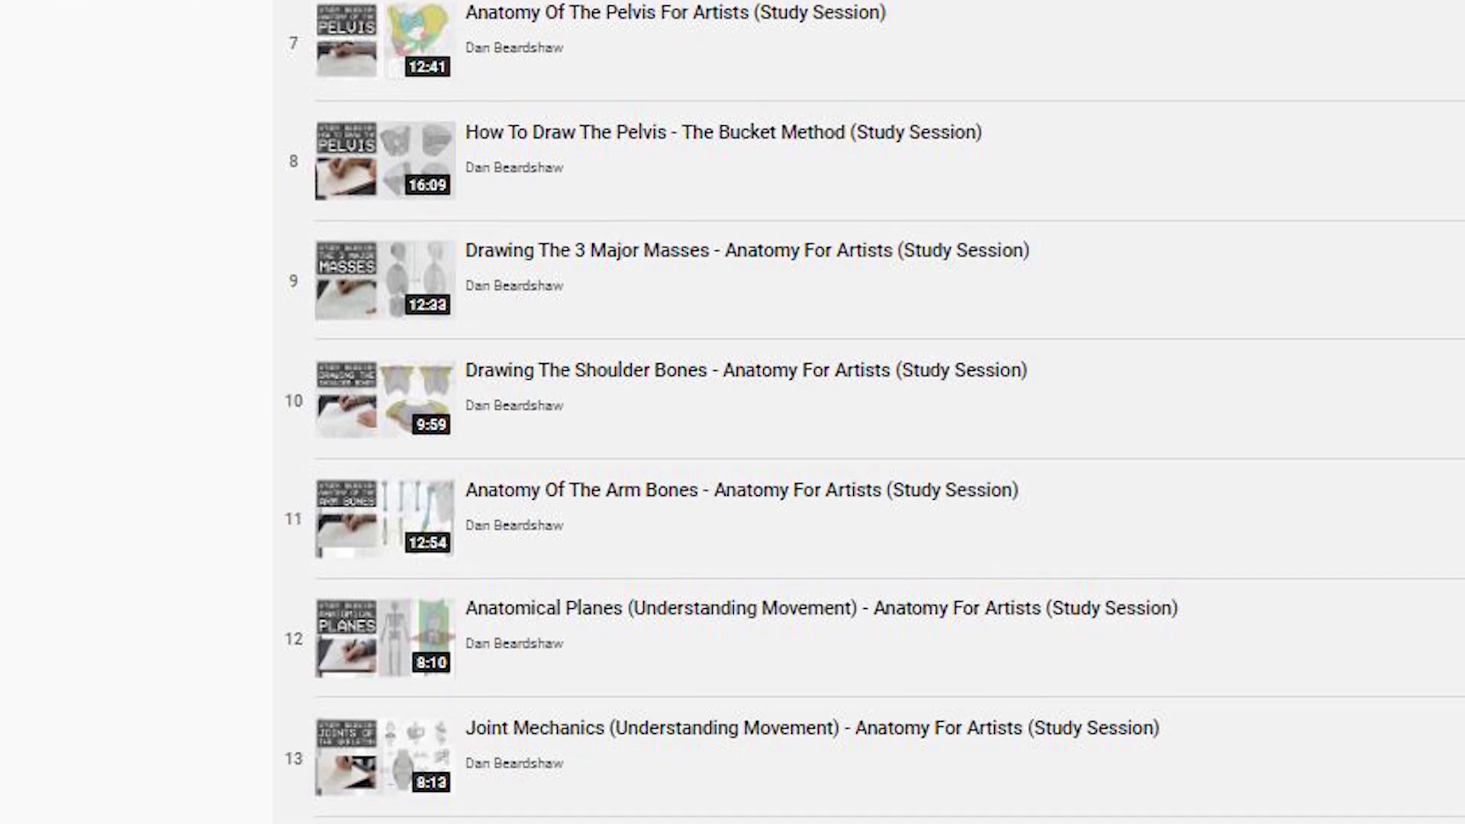
scroll("down", 3)
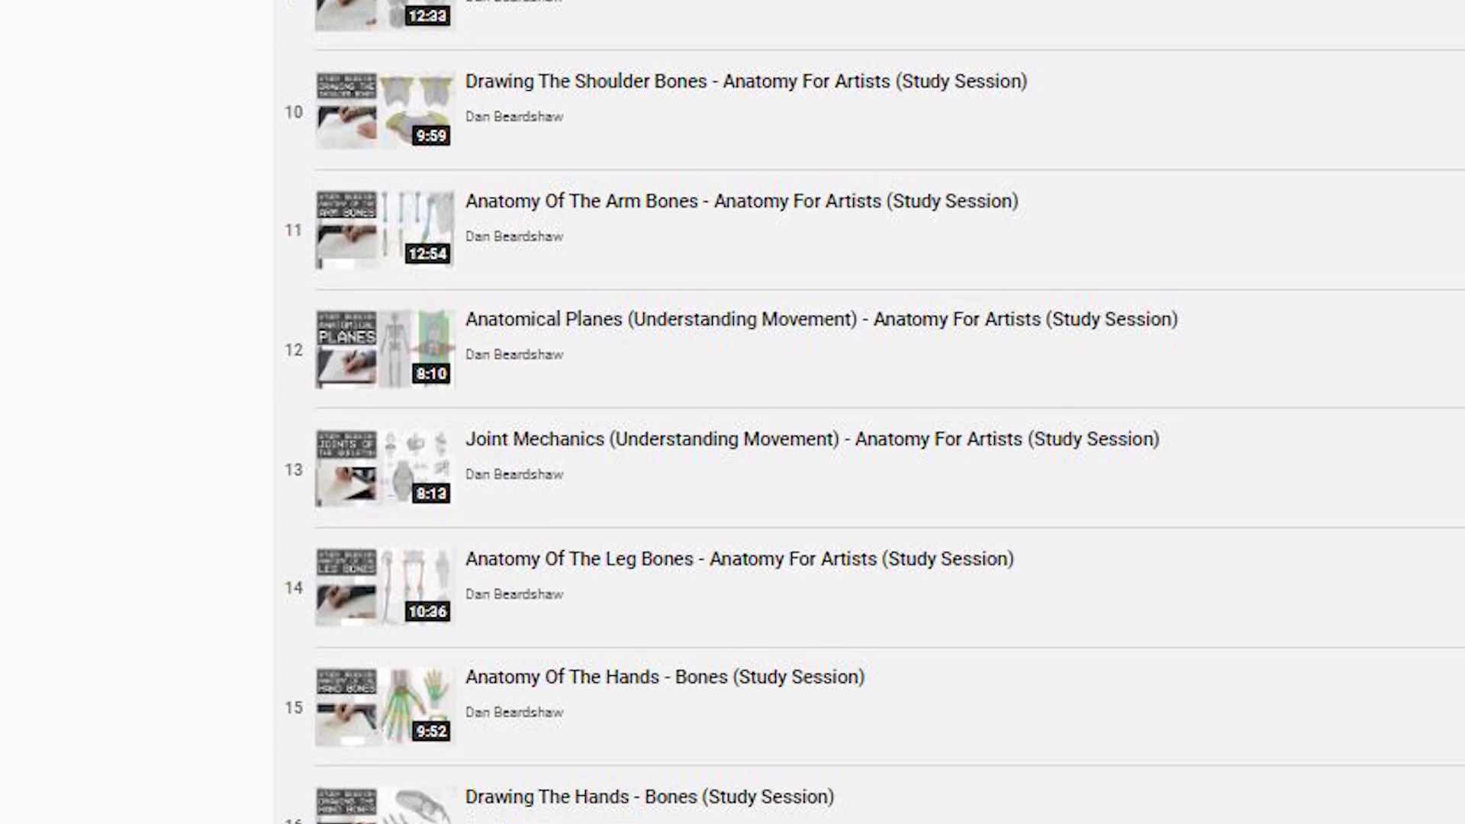
scroll("down", 3)
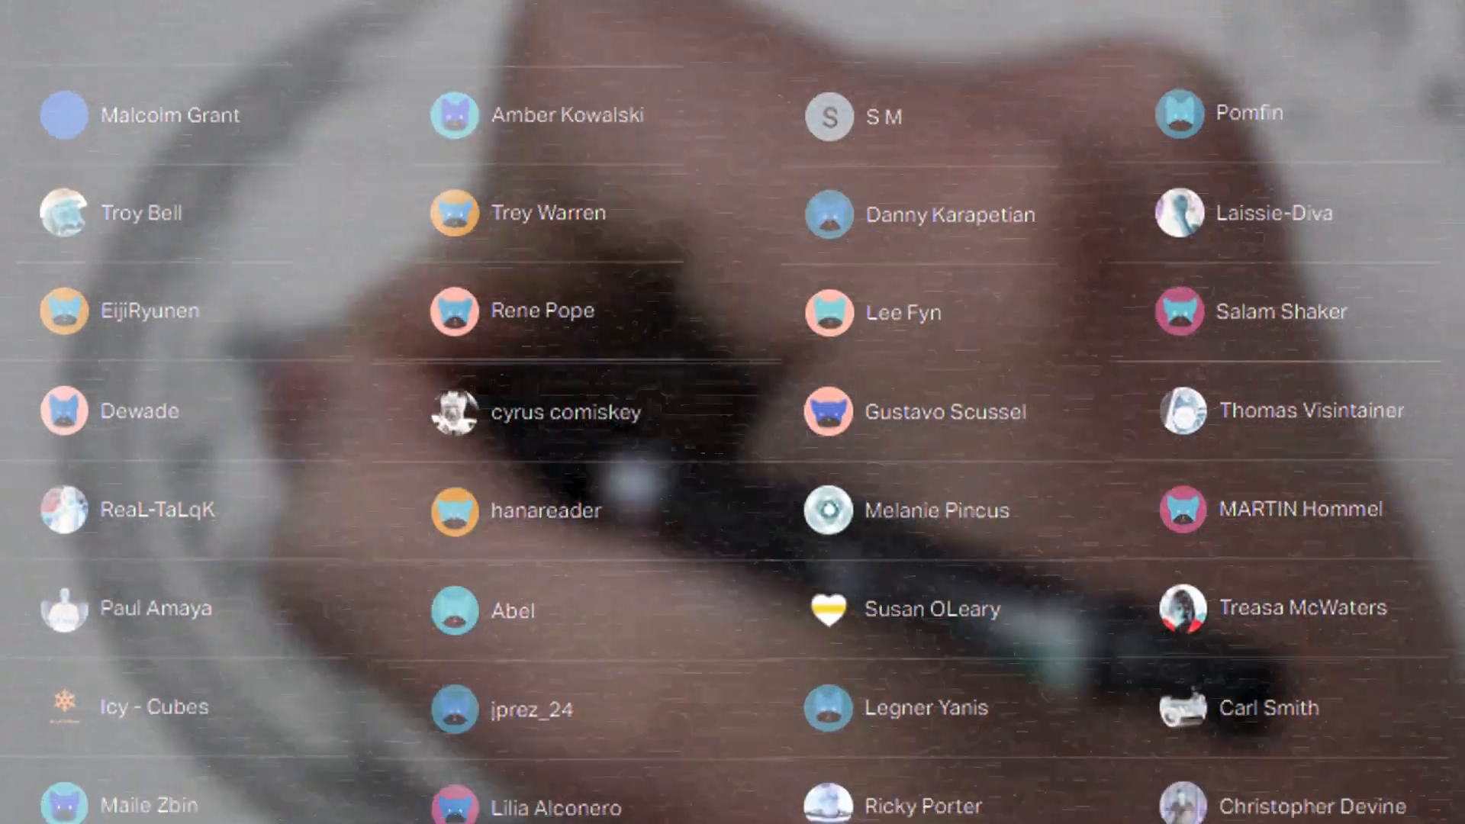
scroll("down", 3)
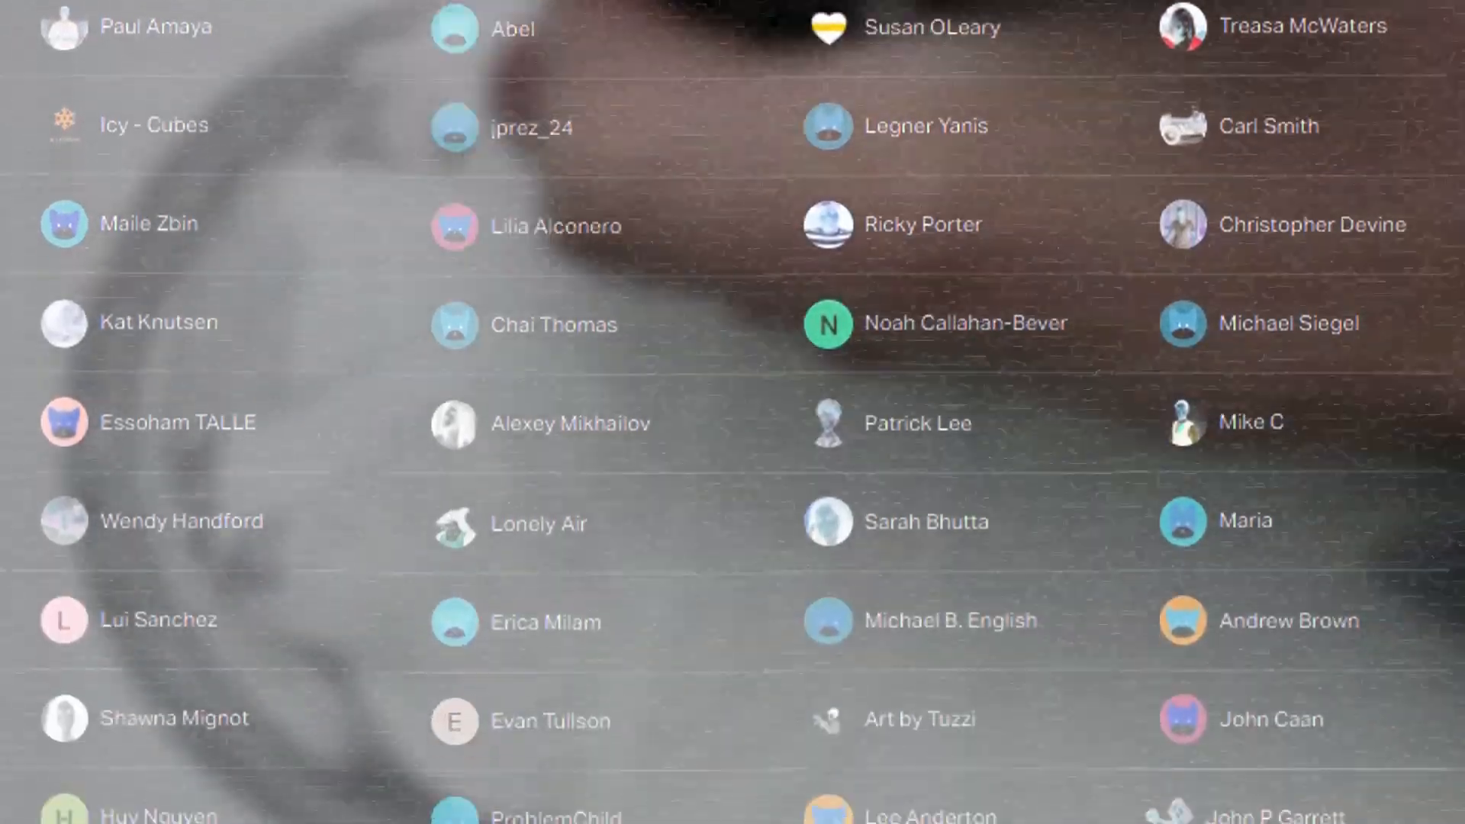
scroll("down", 3)
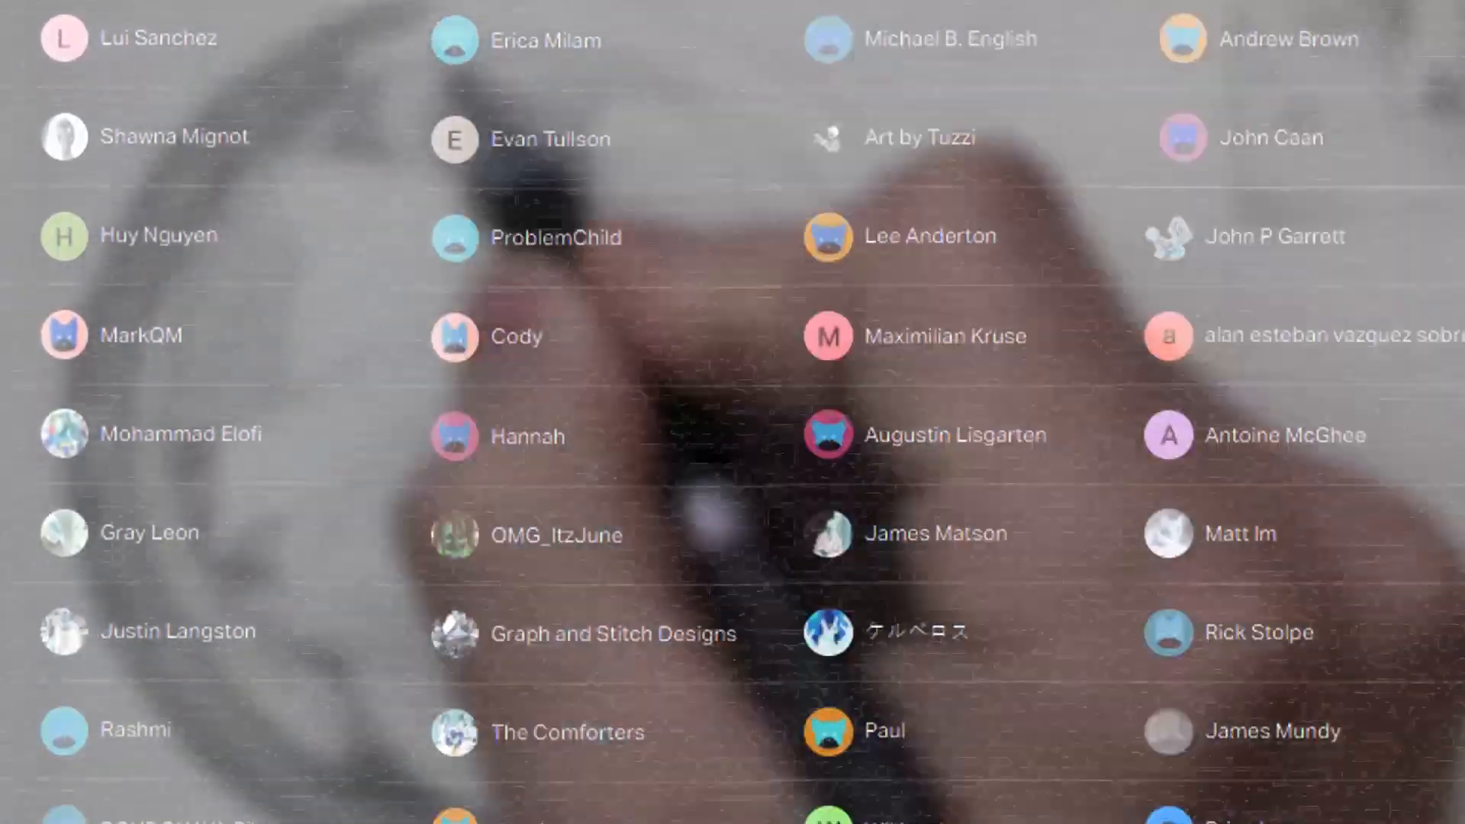